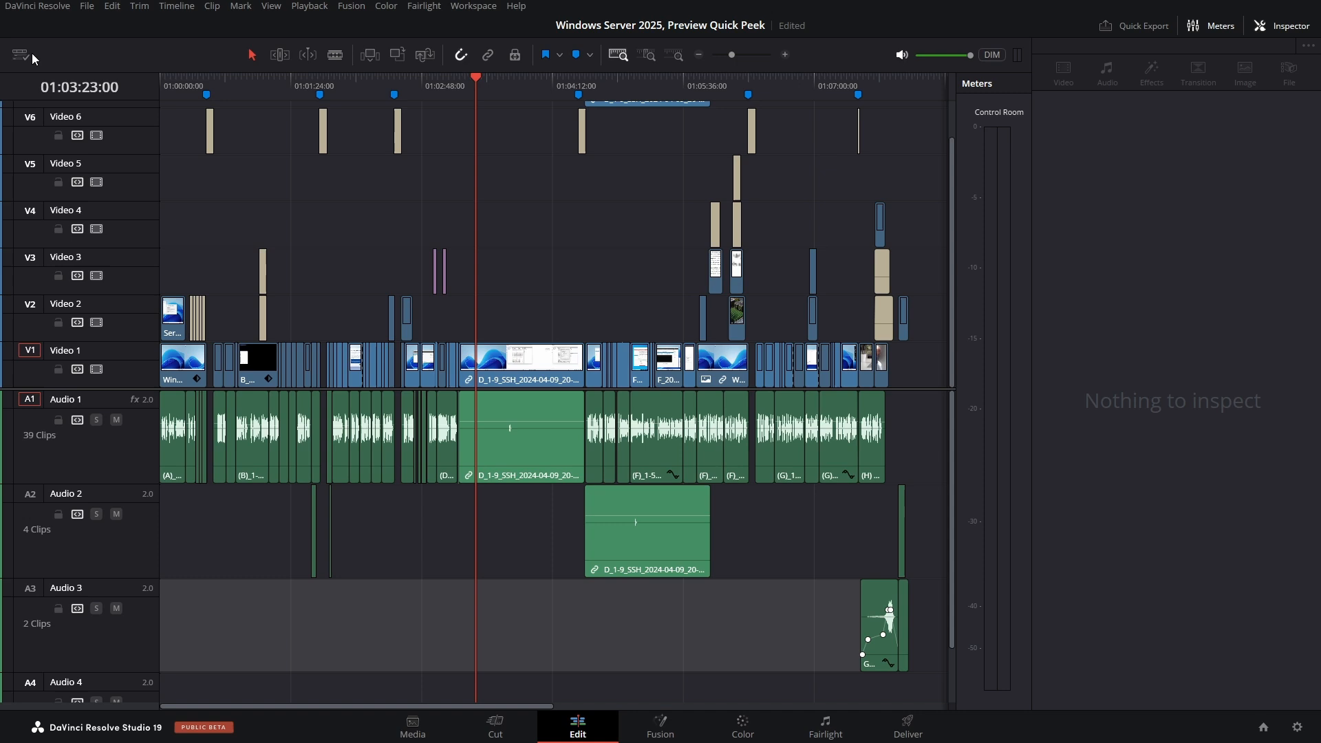
# Switch the timeline view options to fixed playhead mode
pyautogui.click(19, 55)
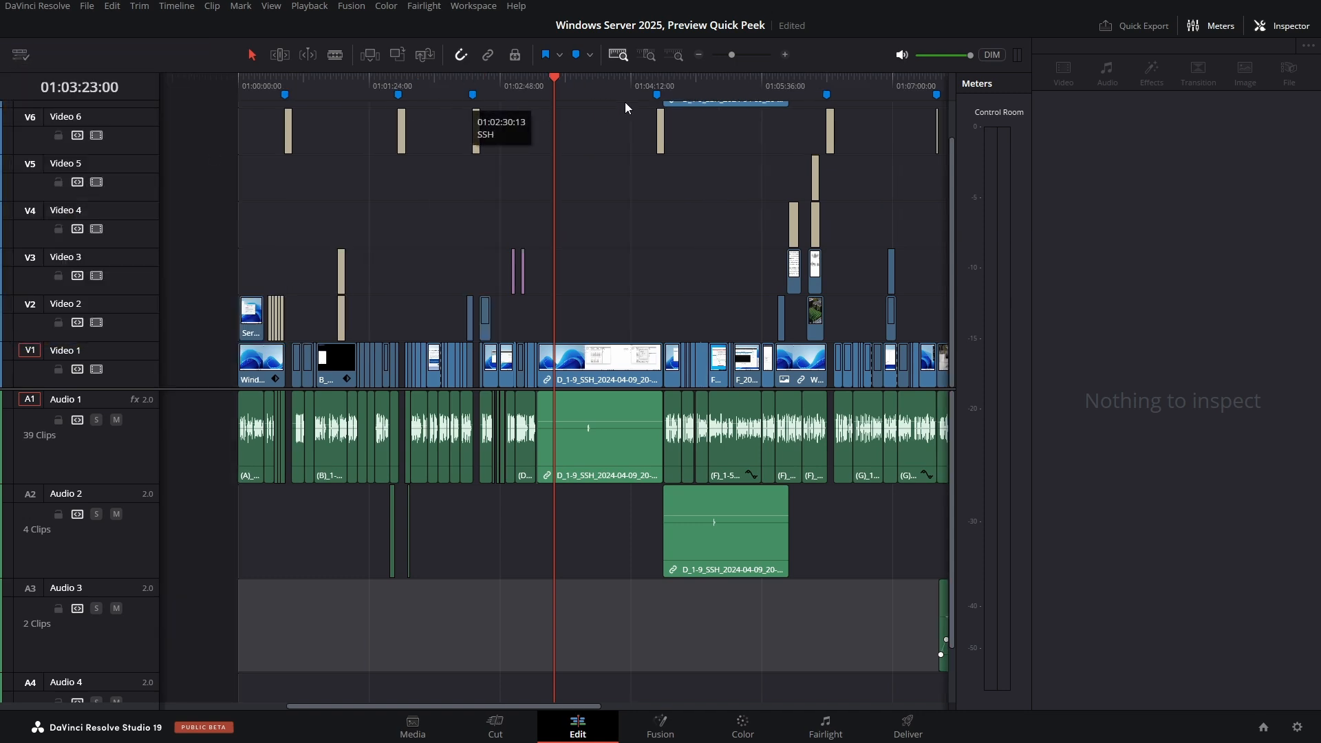
pyautogui.click(594, 124)
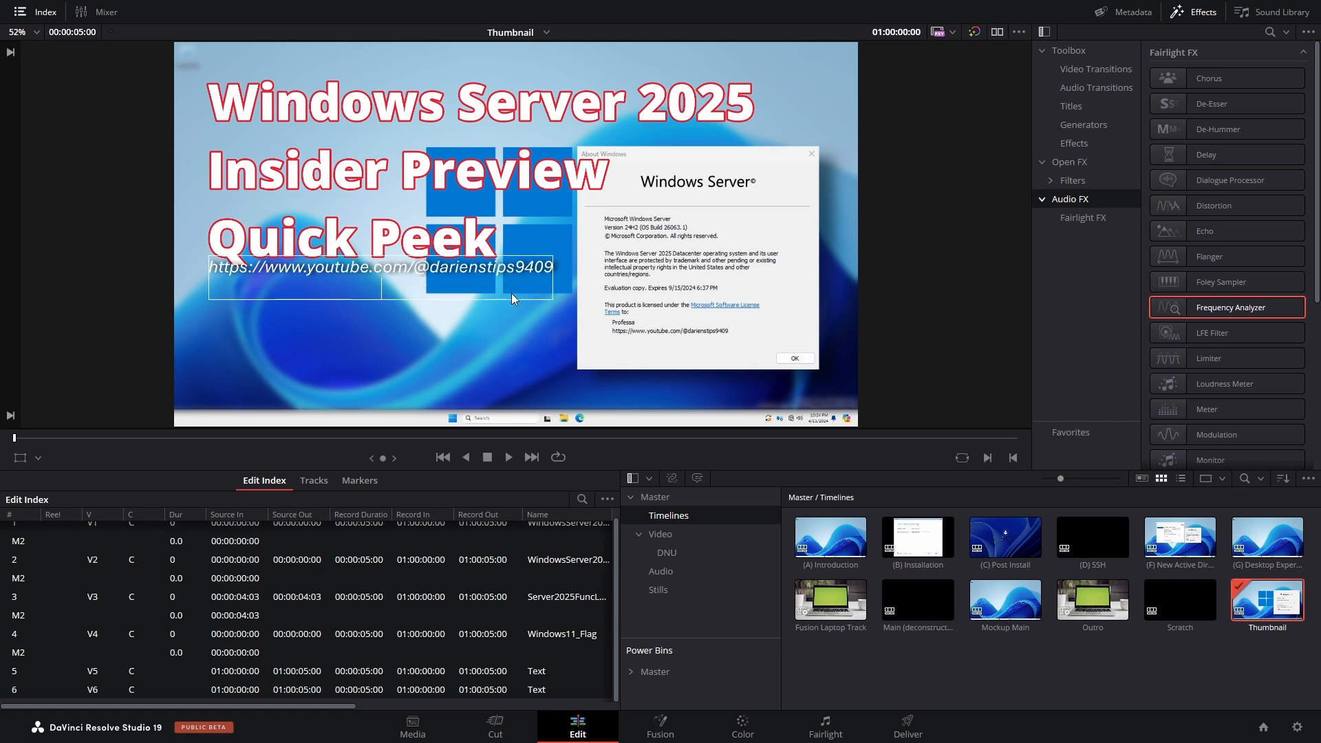
# Replace the Text+ title's URL line in the viewer with 'This is awe'
pyautogui.write('tH')
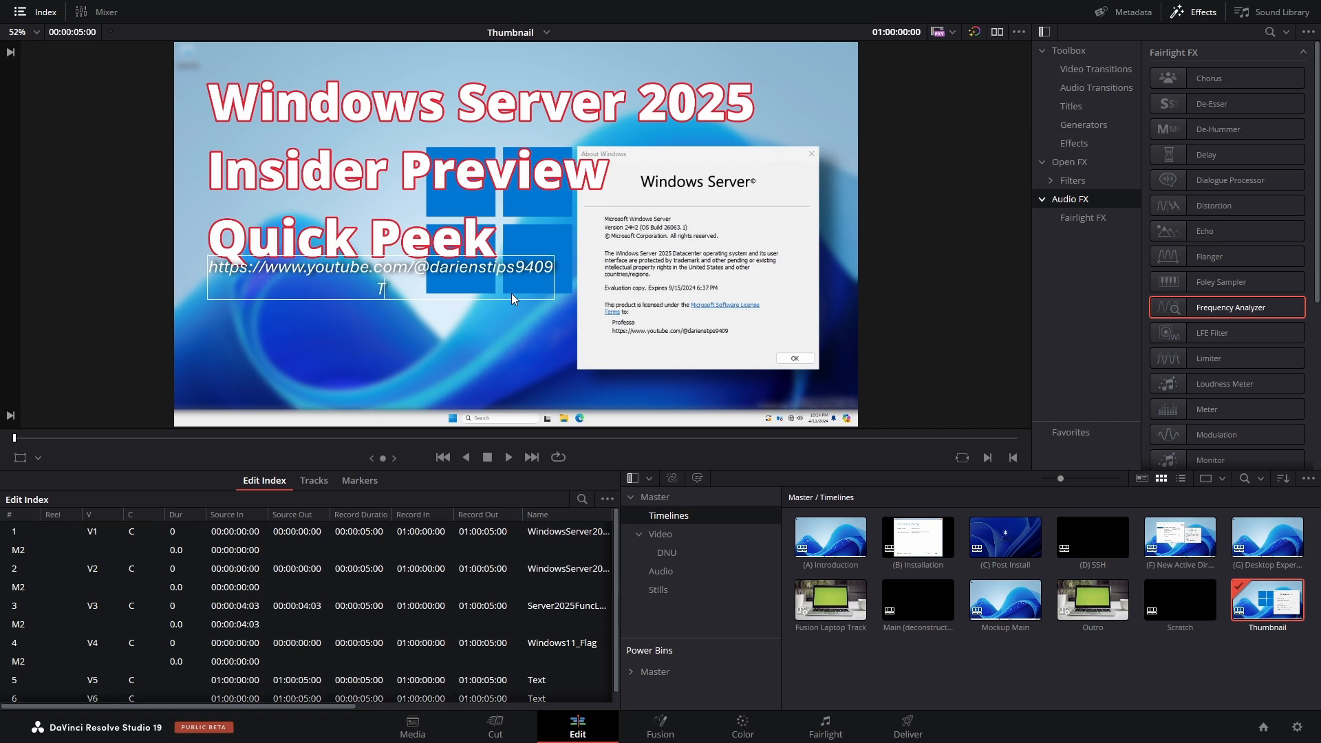
pyautogui.write('This is awe')
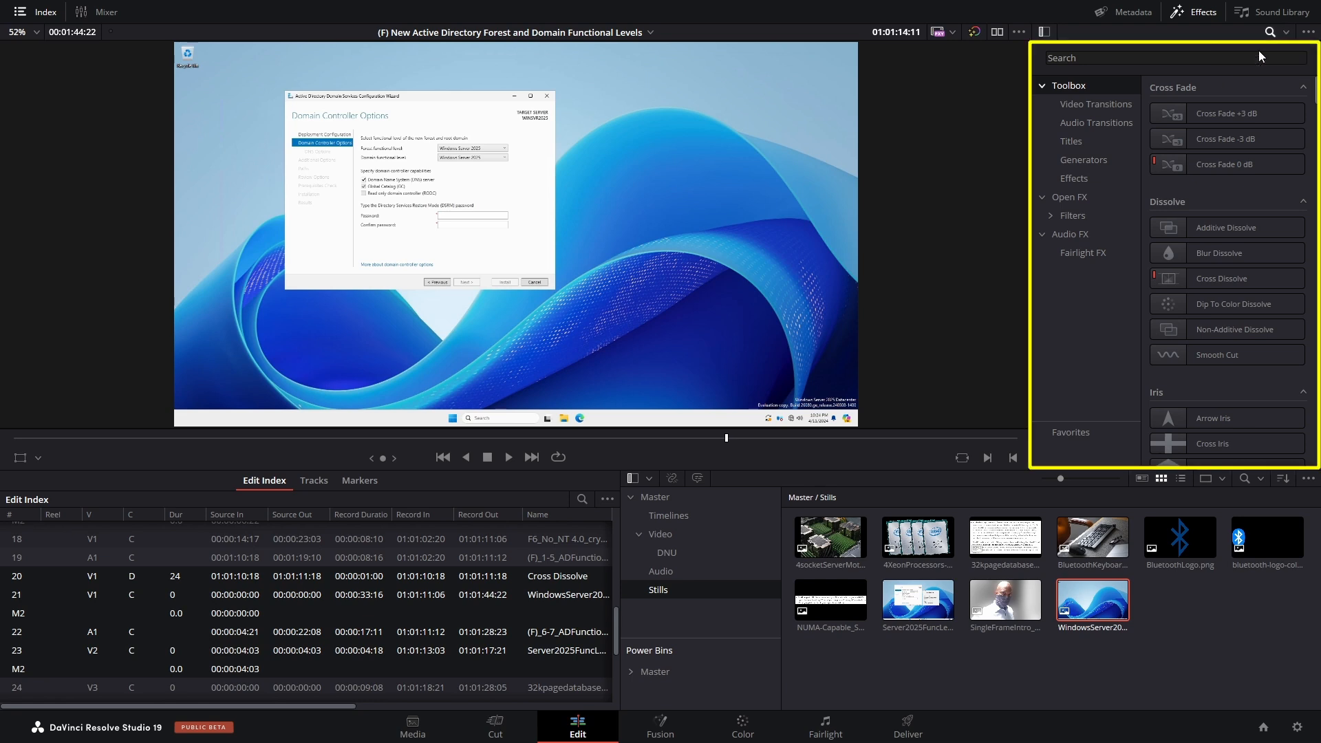
# Search the effects library for 'drop'
pyautogui.write('d')
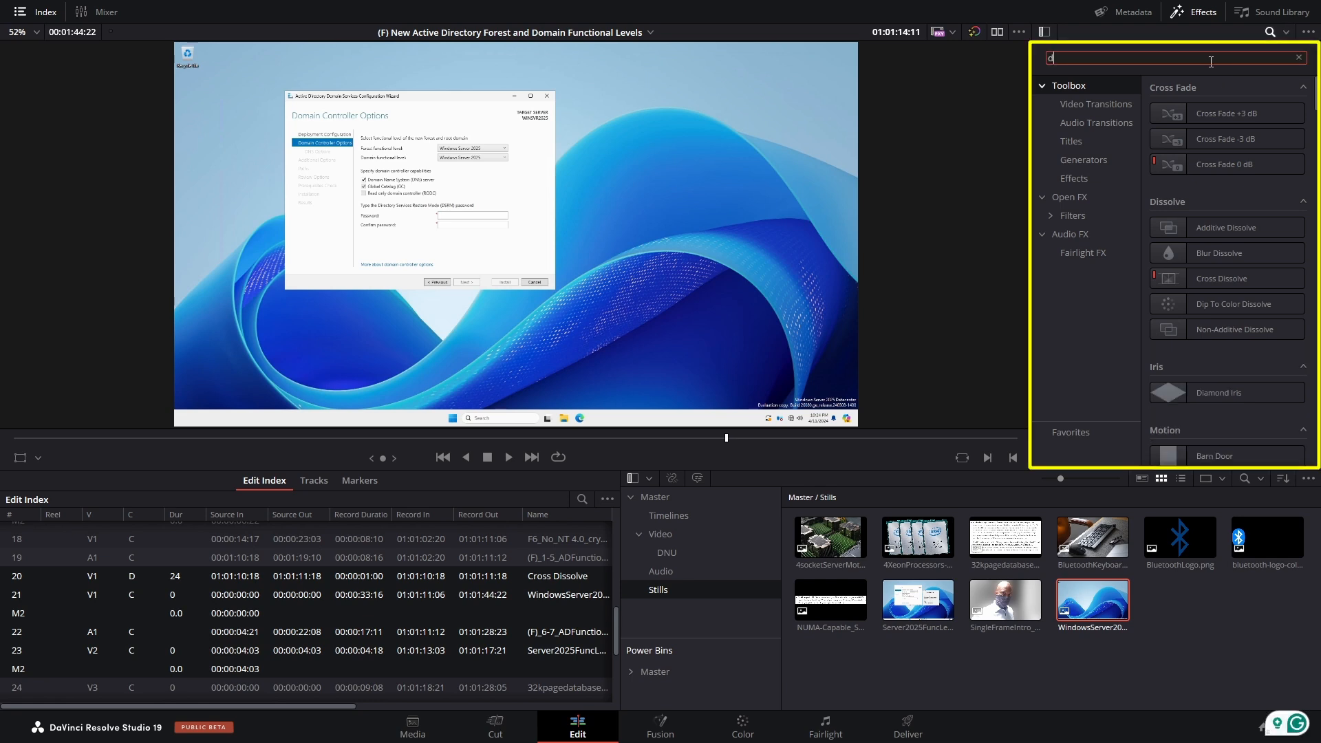
pyautogui.write('rop')
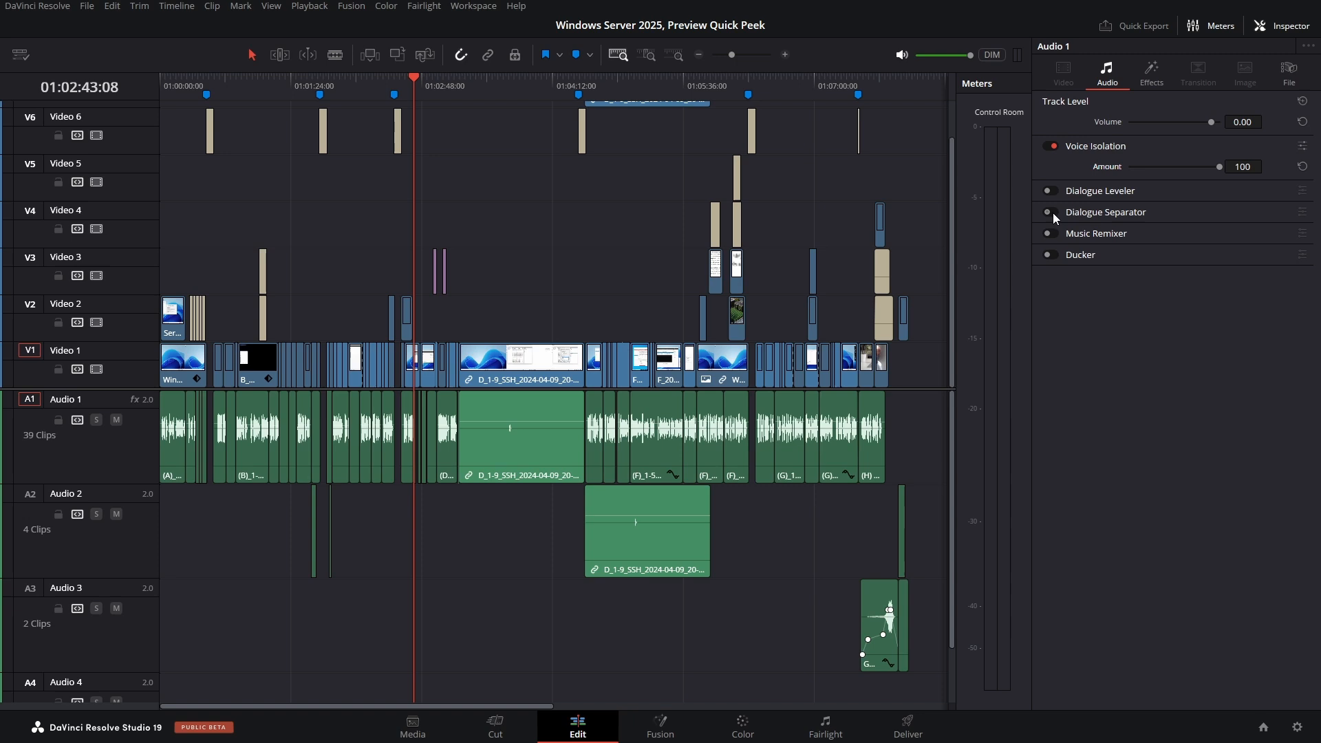
# Enable Dialogue Separator on Audio 1, exposing Voice, Background and Ambience at 0.0
pyautogui.click(1050, 213)
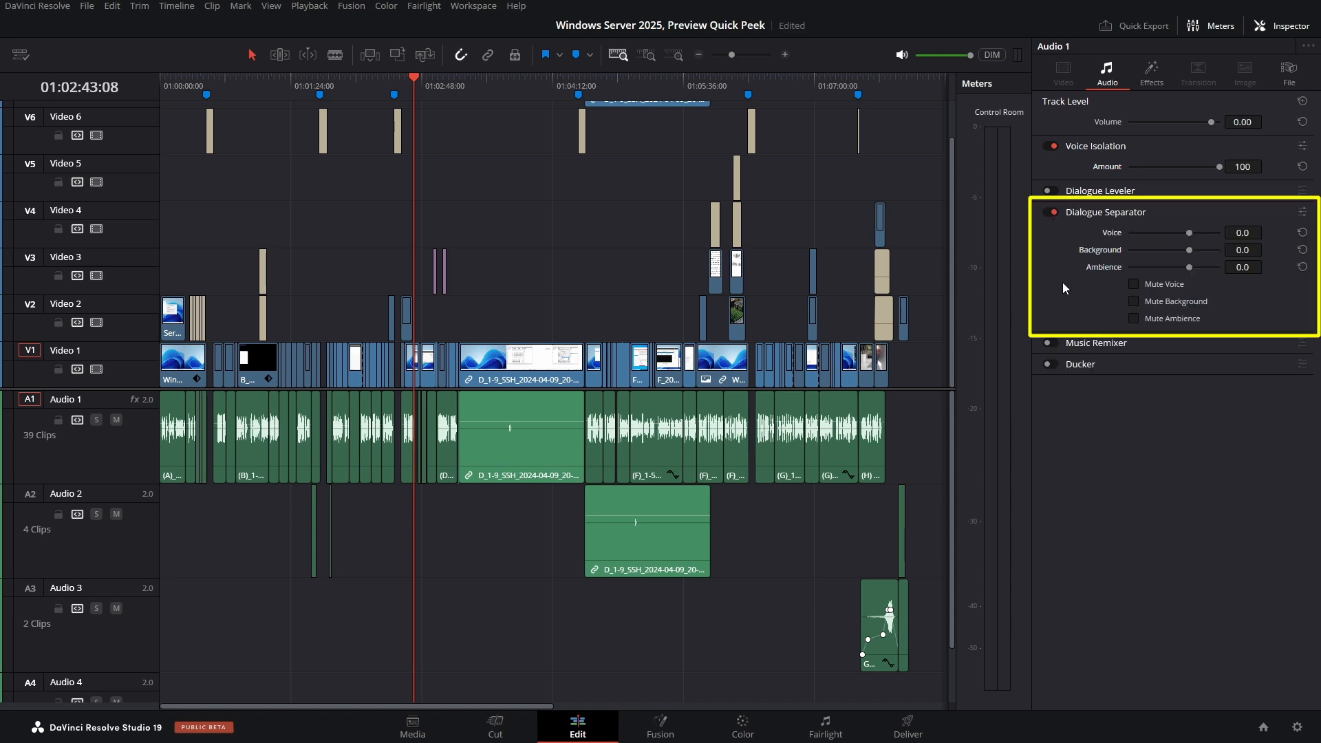
pyautogui.moveTo(1251, 211)
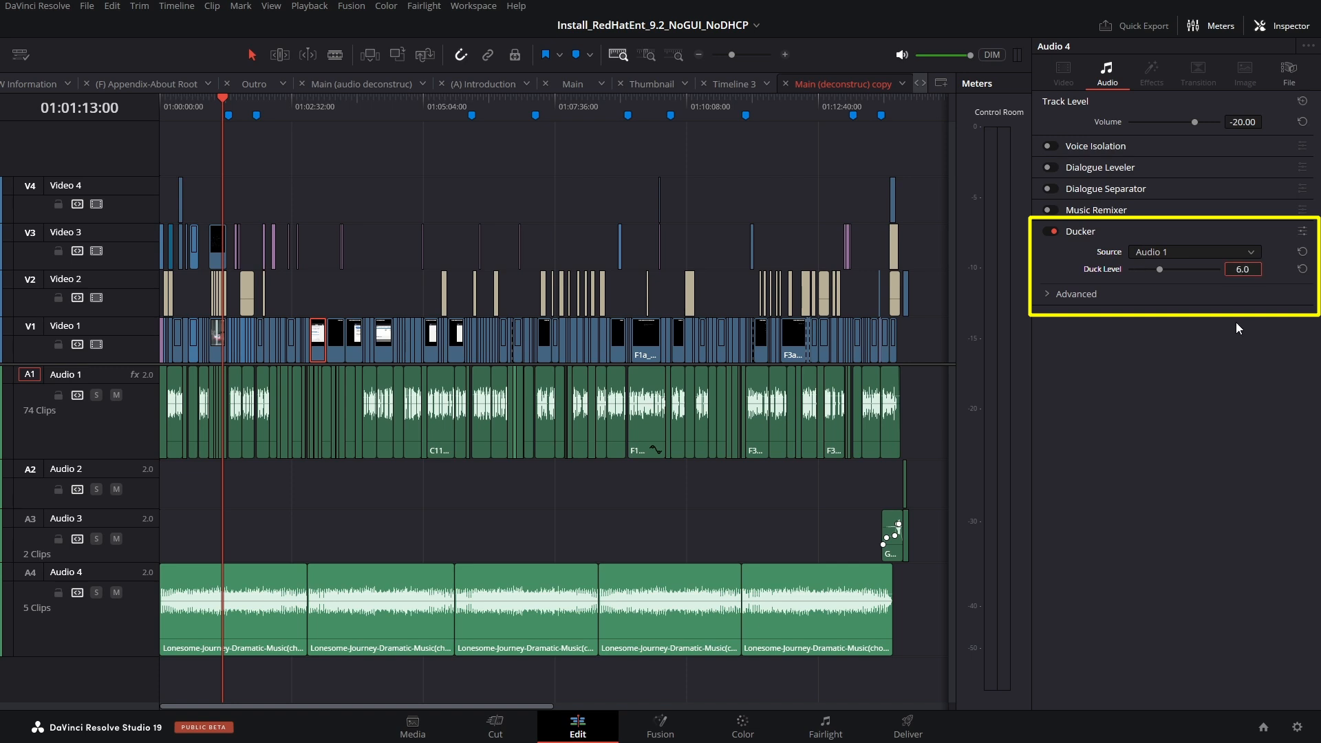
# Set Audio 1 as the Ducker source for the Audio 4 music track
pyautogui.click(1193, 252)
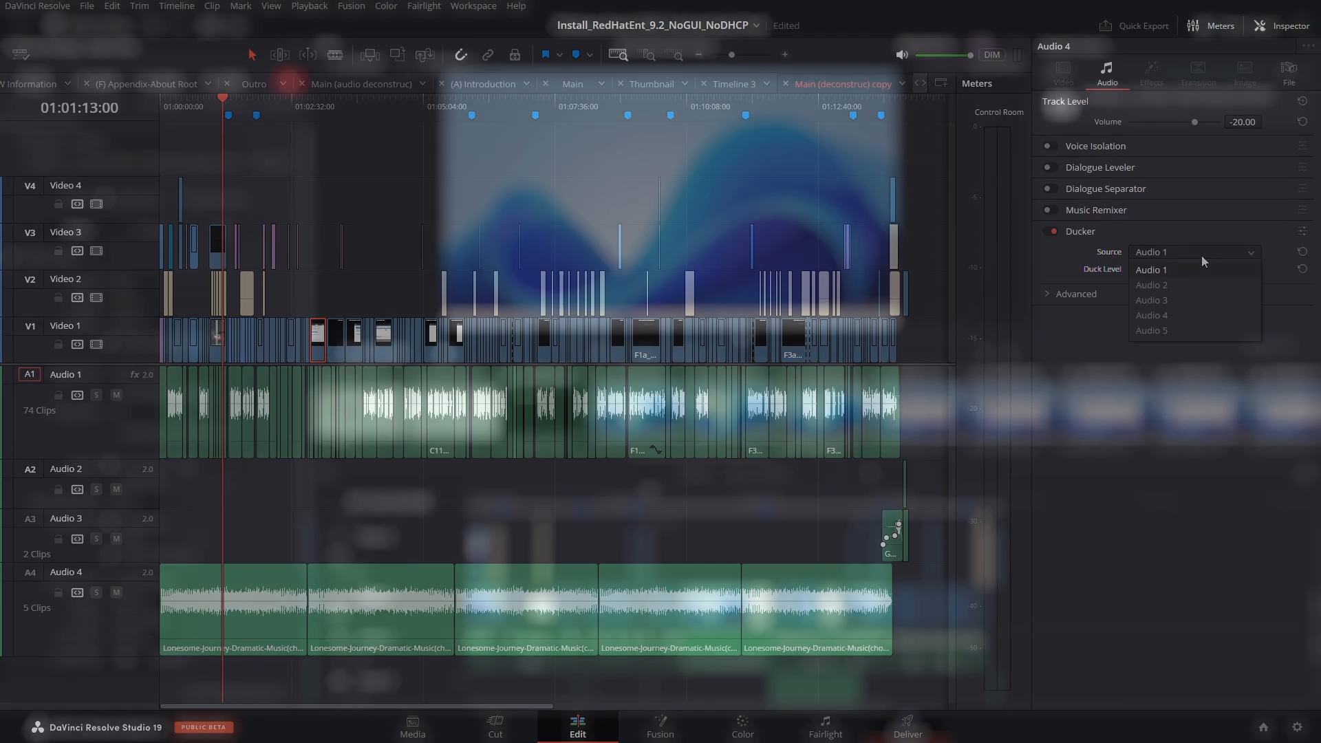
pyautogui.click(907, 726)
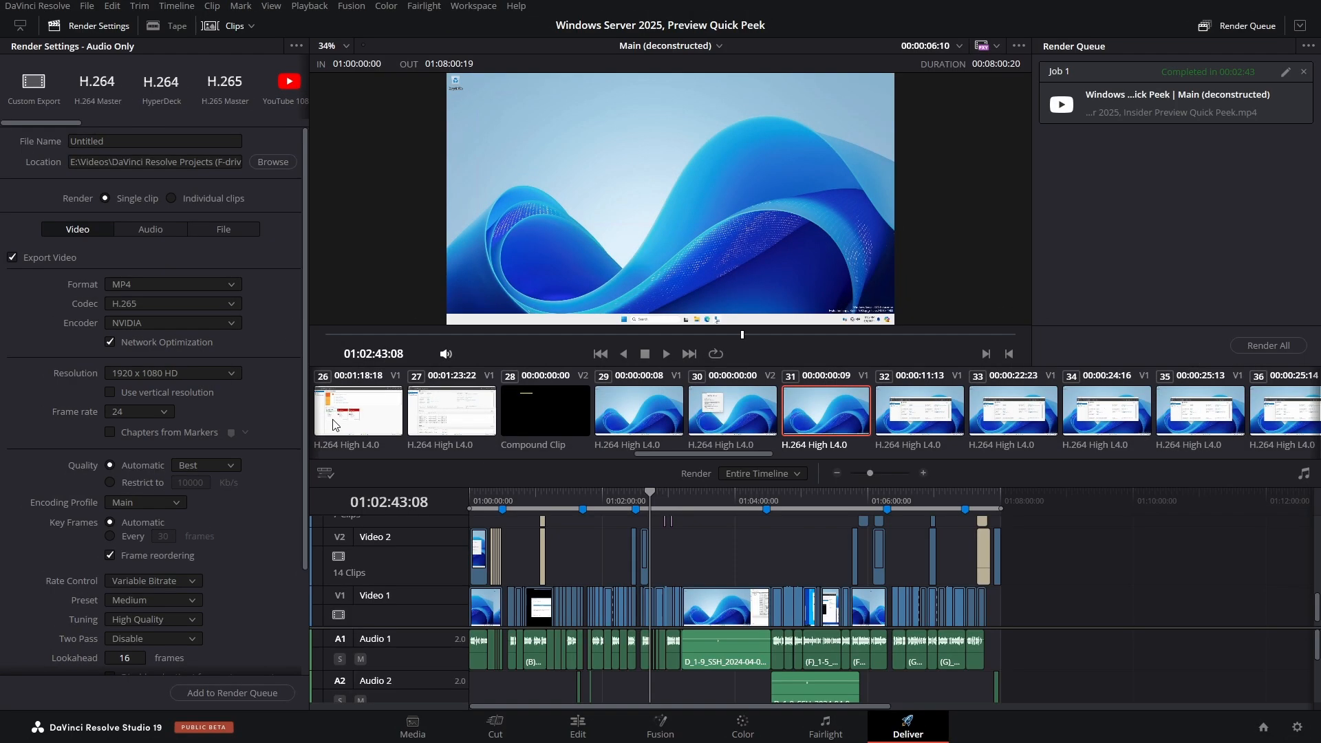
# Choose FLAC as the audio codec in the Render Settings Audio tab
pyautogui.click(154, 229)
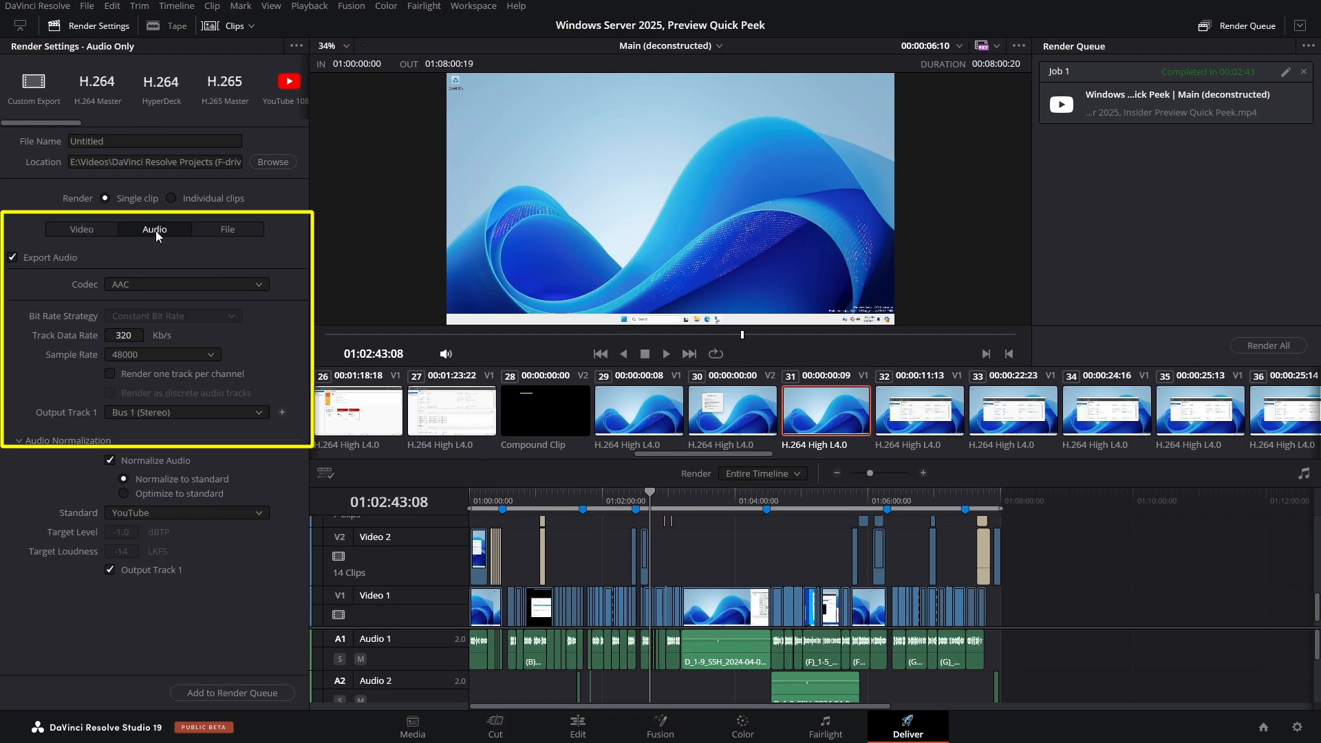
pyautogui.click(185, 284)
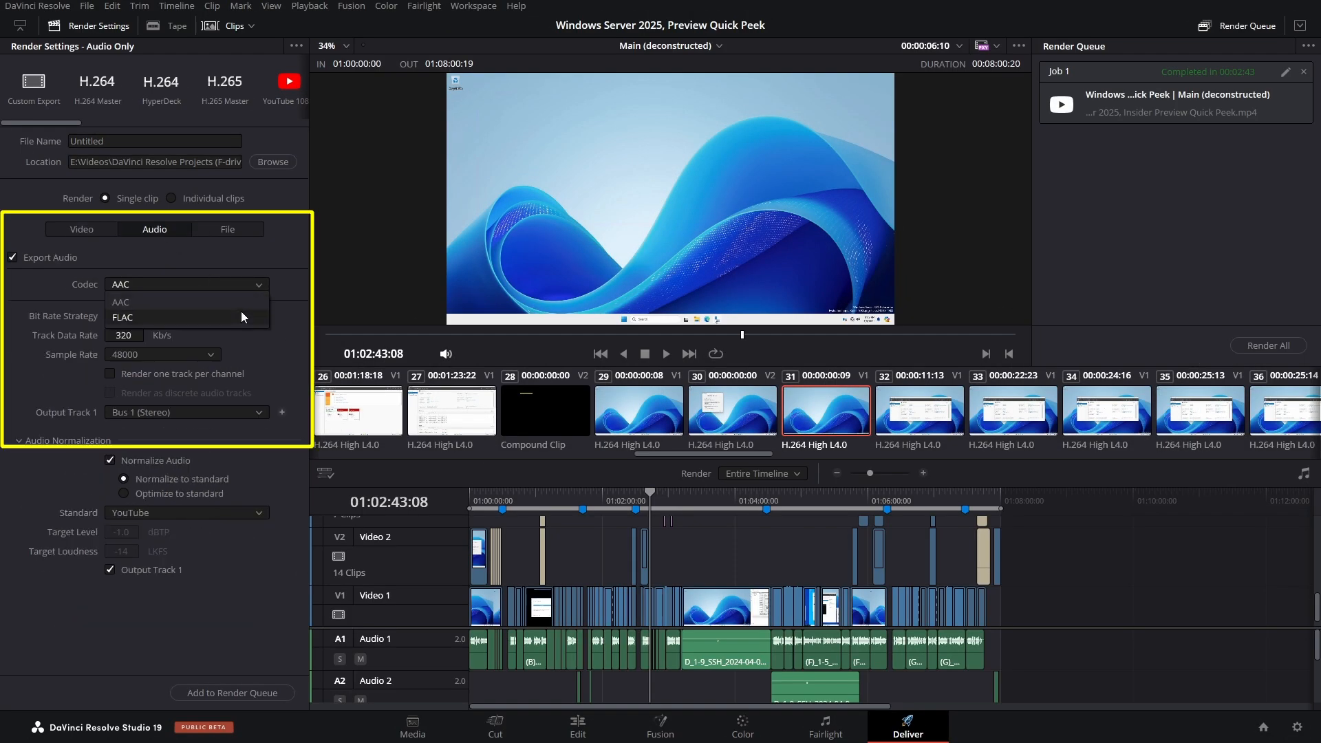
pyautogui.click(124, 317)
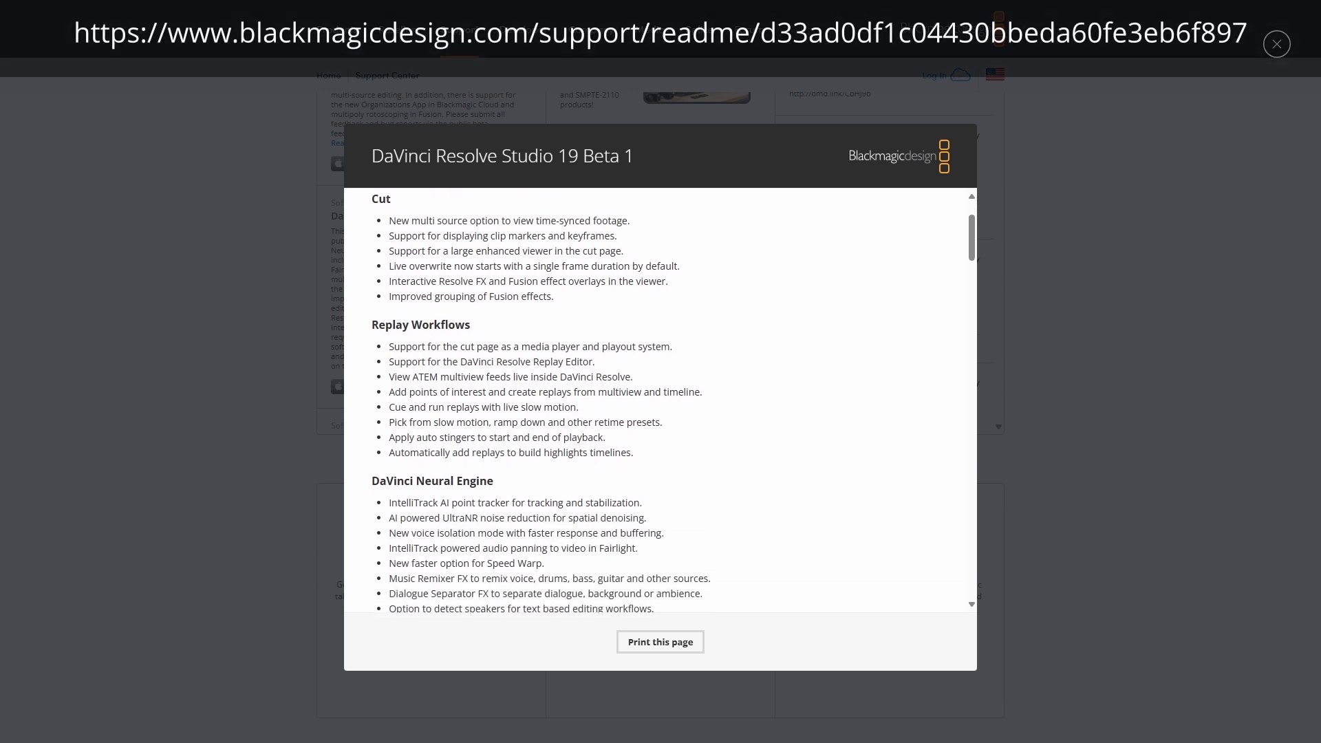
# Scroll the Beta 1 release notes down to the installation instructions and additional information
pyautogui.scroll(-3)
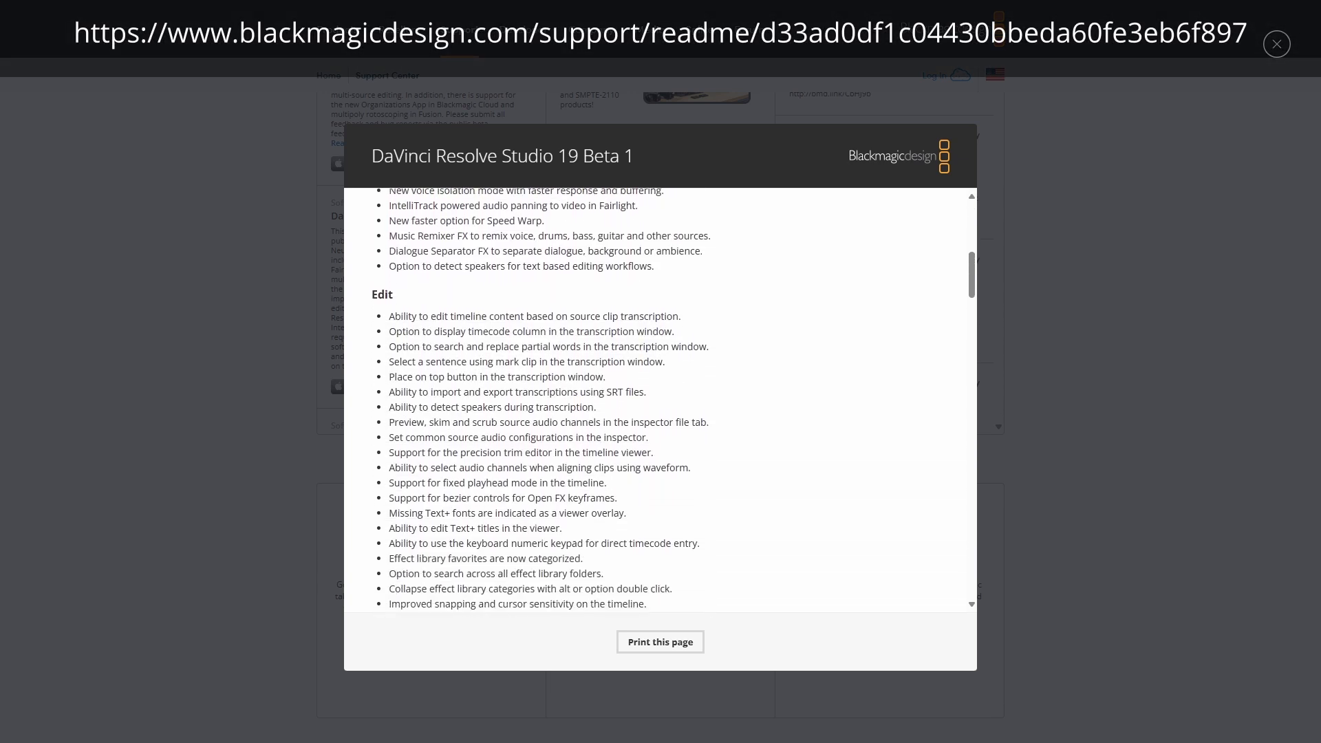
pyautogui.scroll(-3)
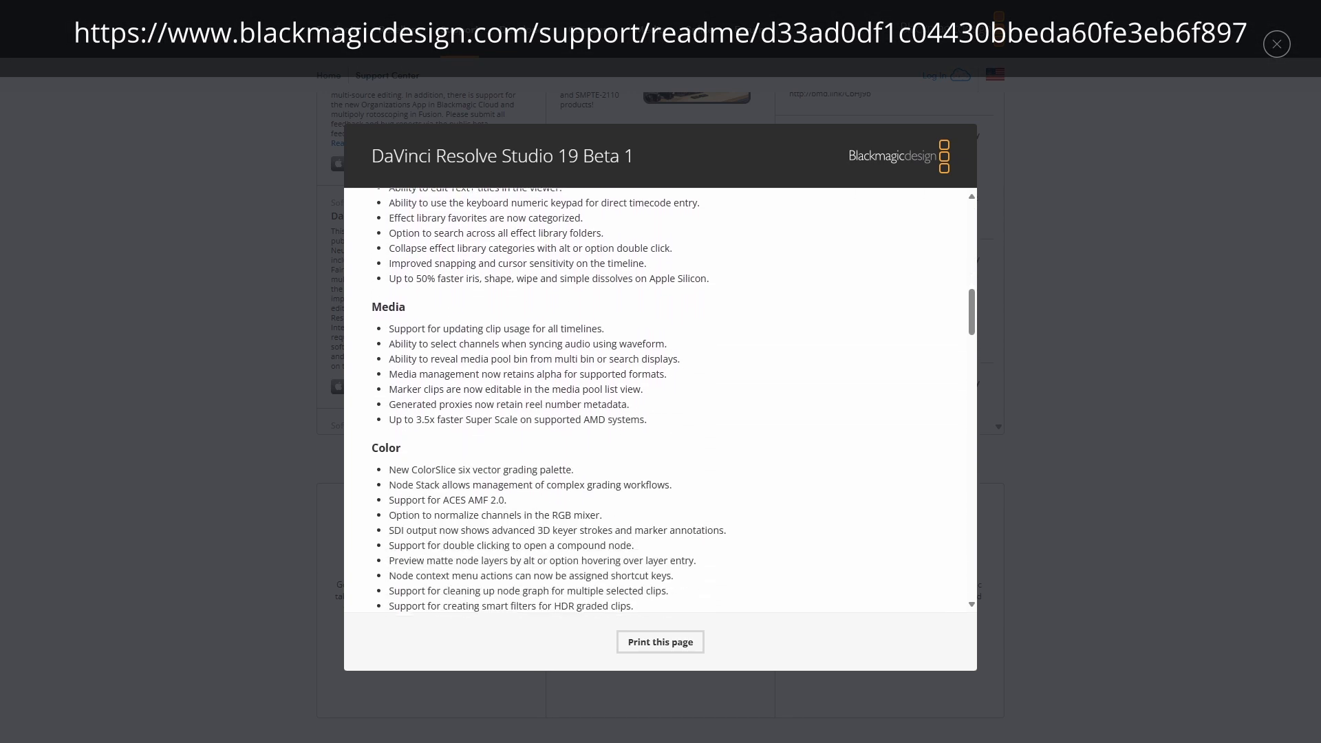
pyautogui.scroll(-3)
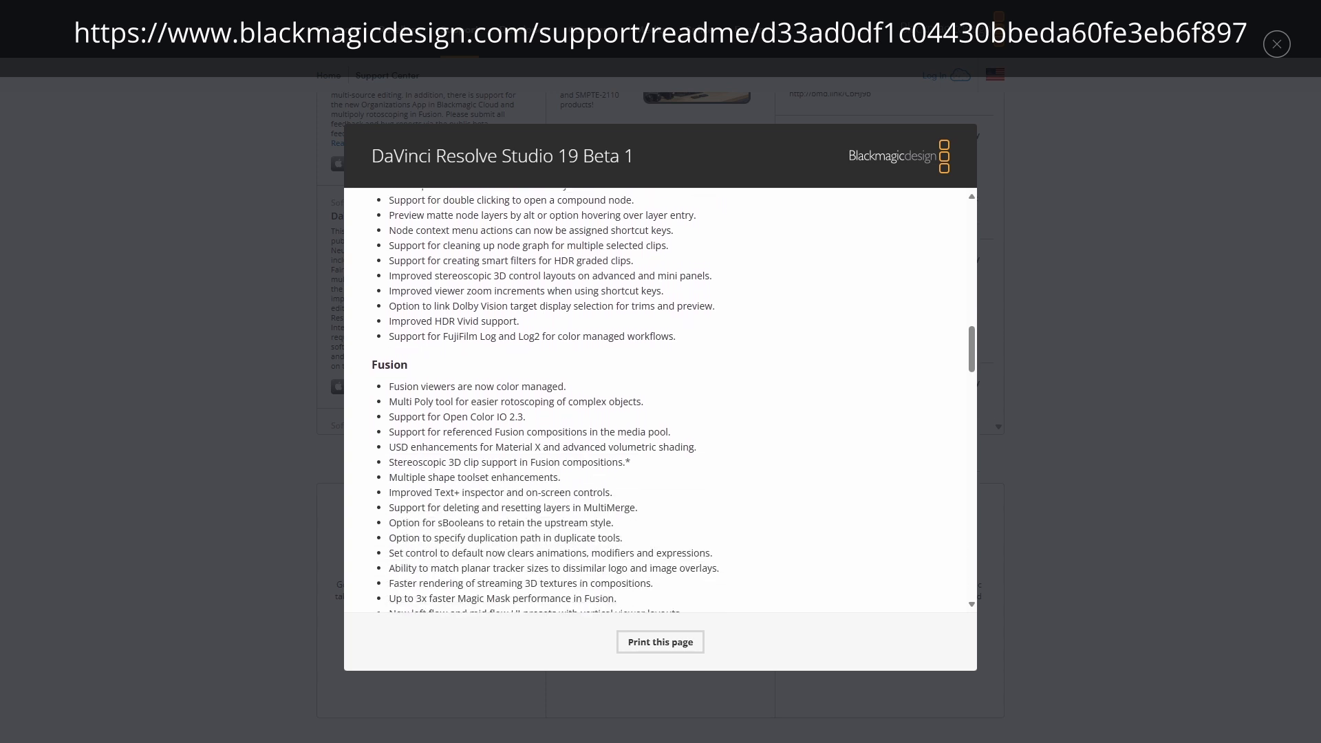
pyautogui.scroll(-3)
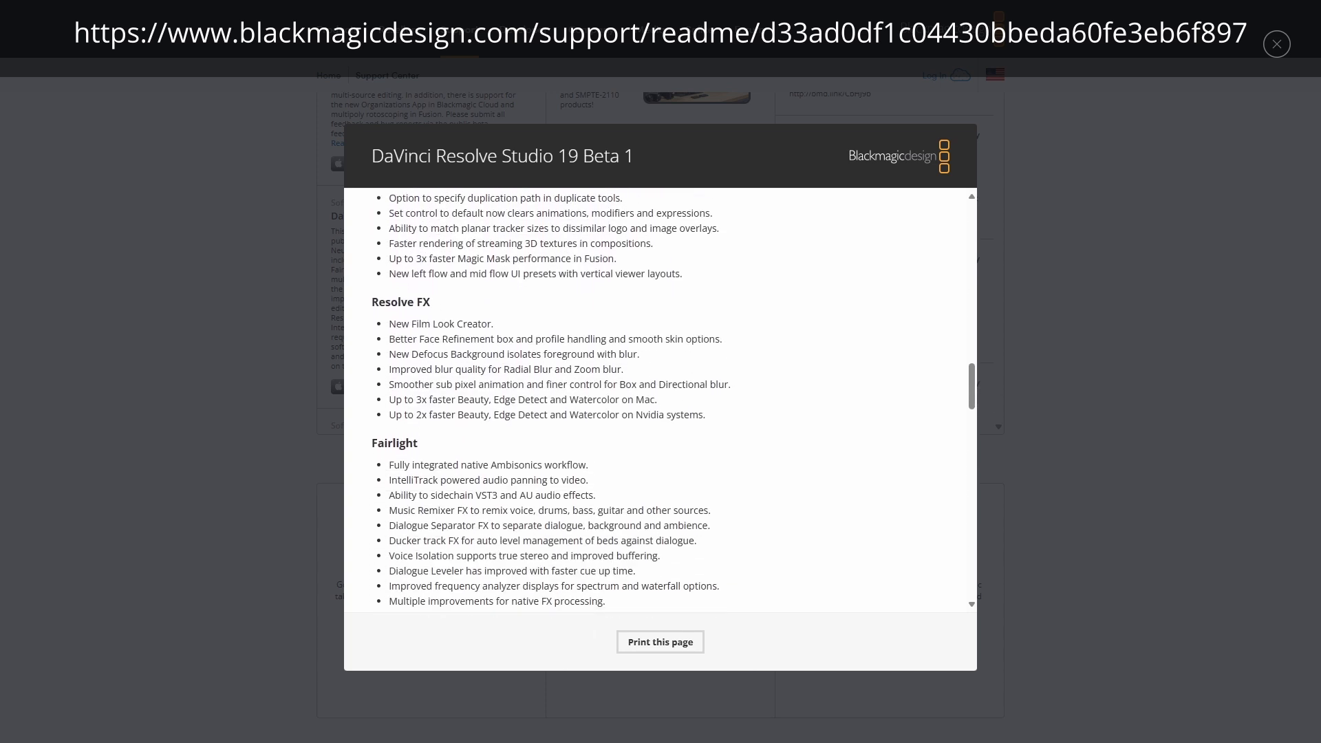
pyautogui.scroll(-3)
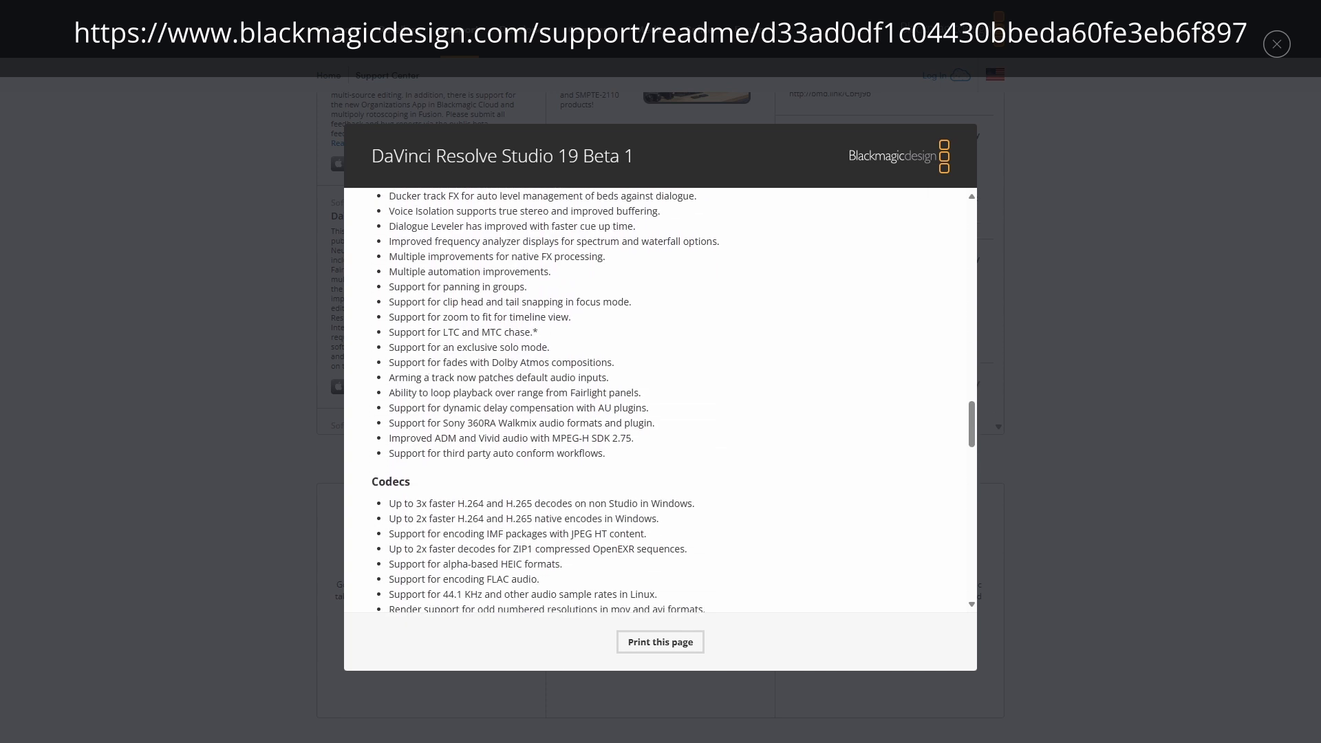
pyautogui.scroll(-3)
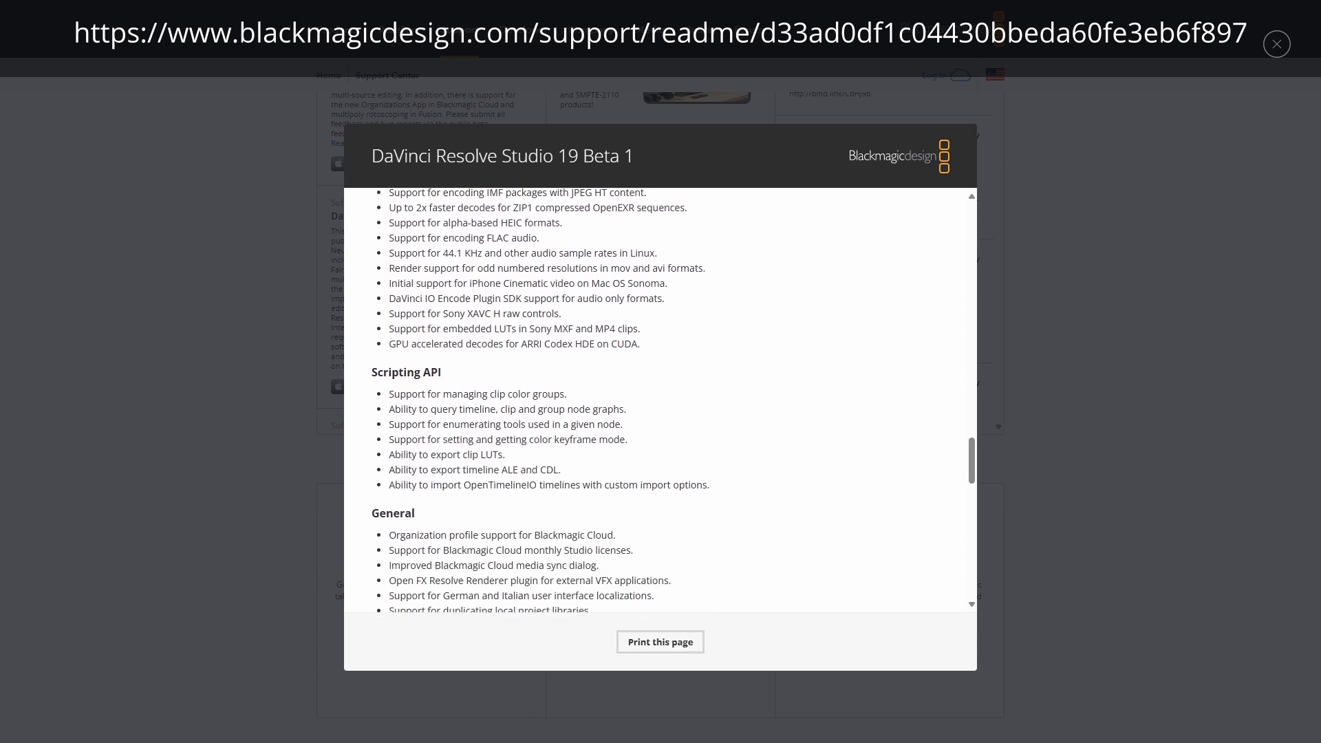
pyautogui.scroll(-3)
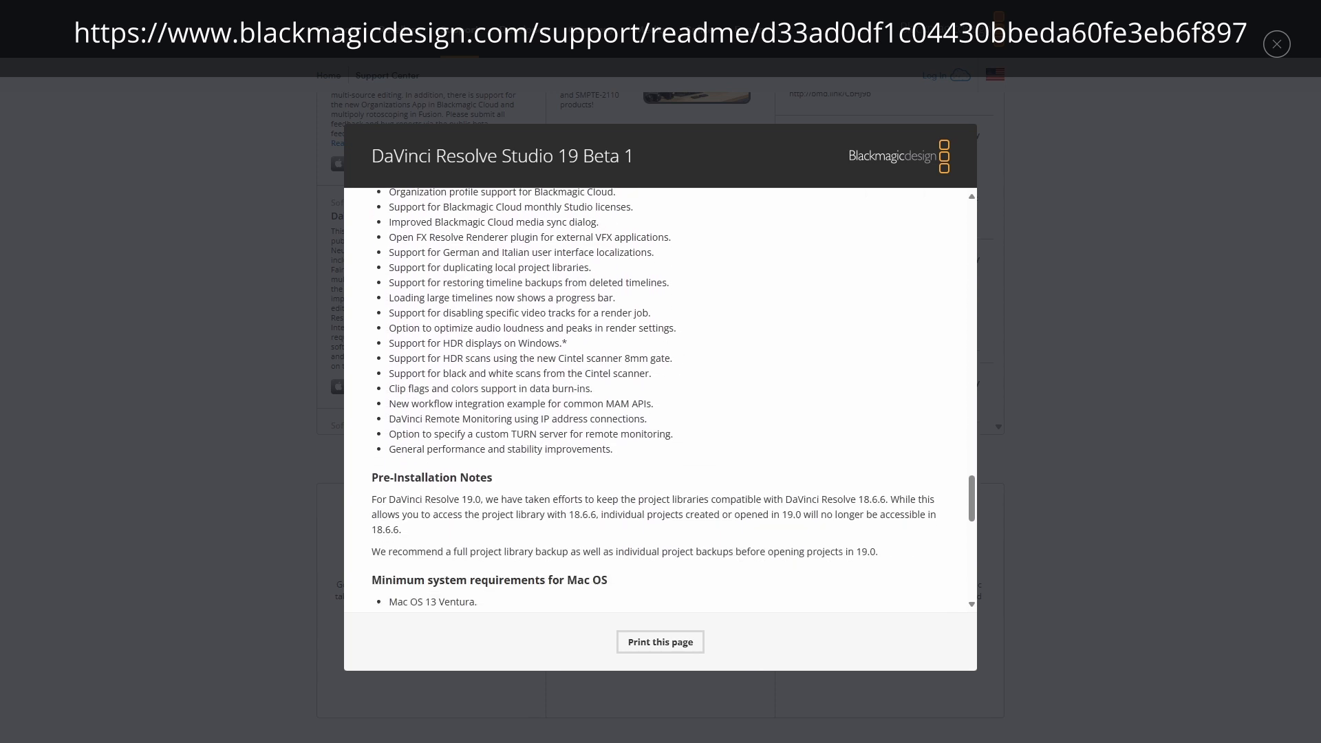
pyautogui.scroll(-3)
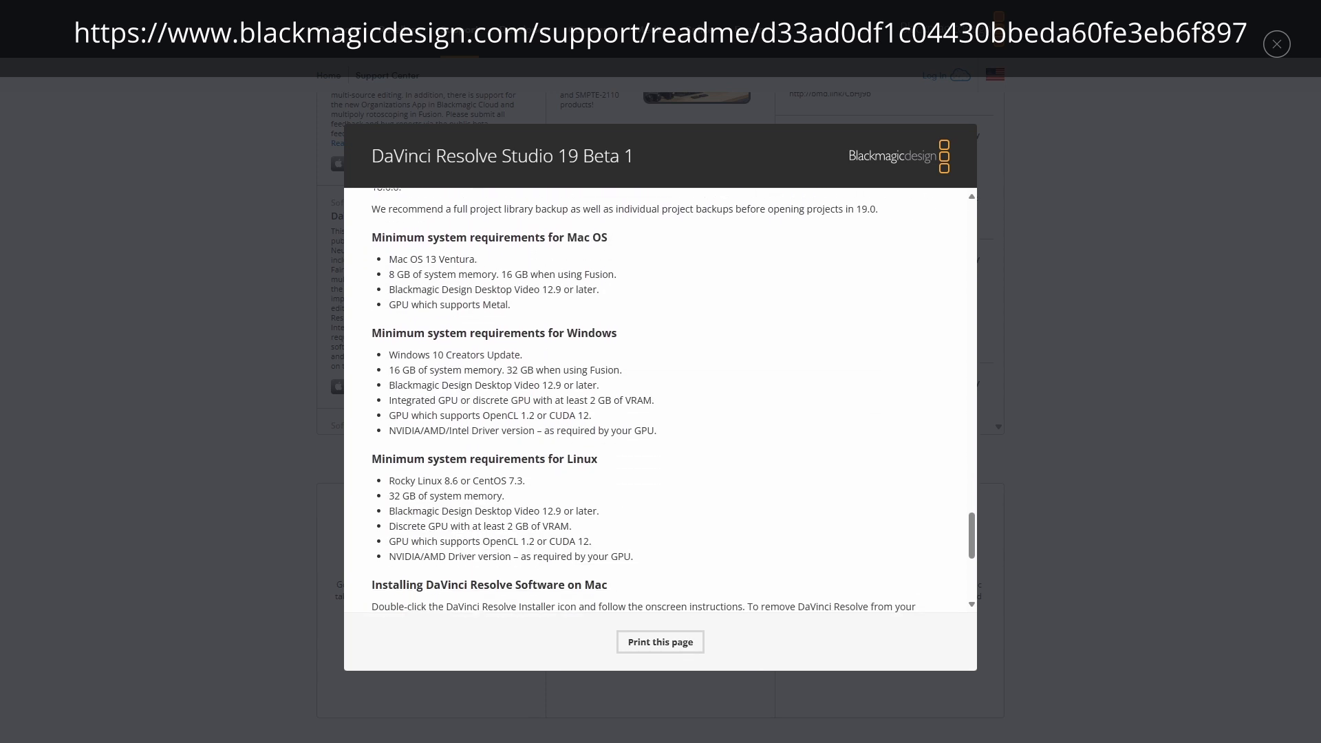
pyautogui.scroll(-3)
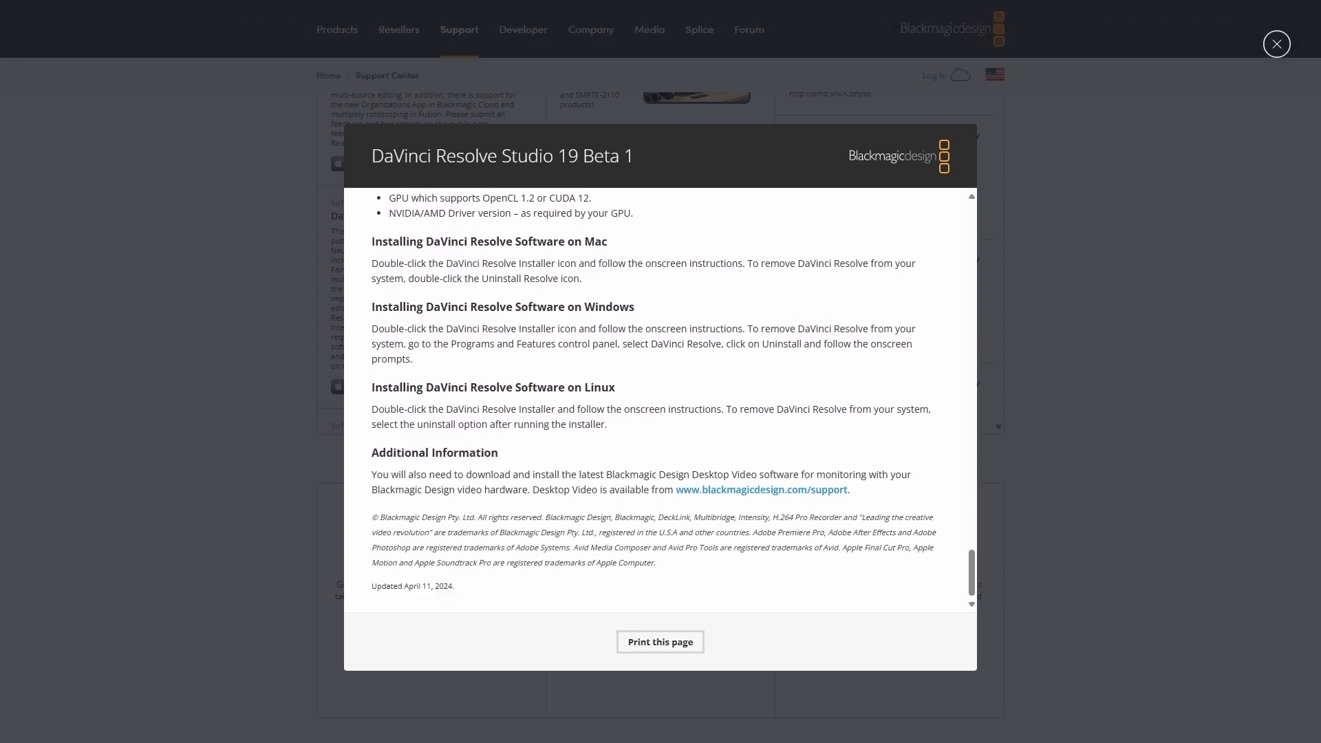